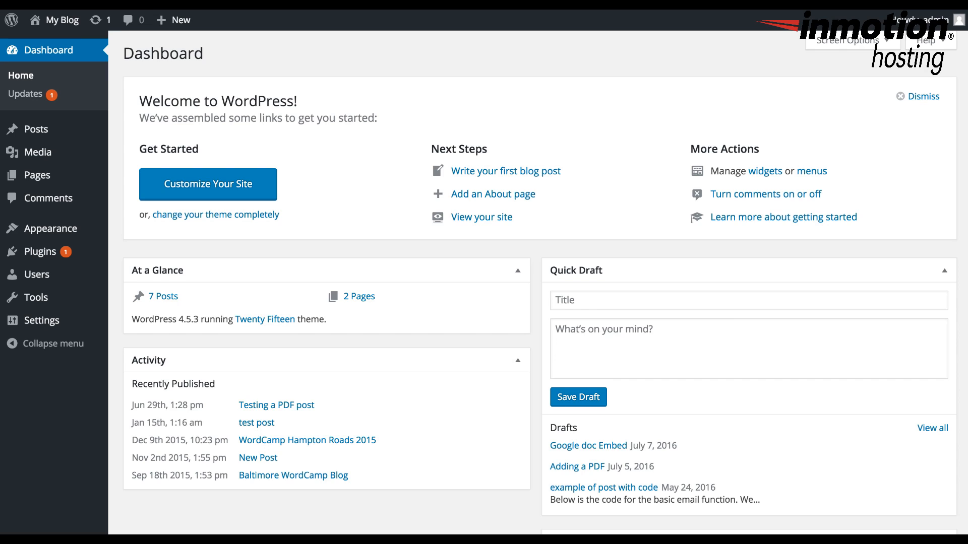
pyautogui.moveTo(22, 96)
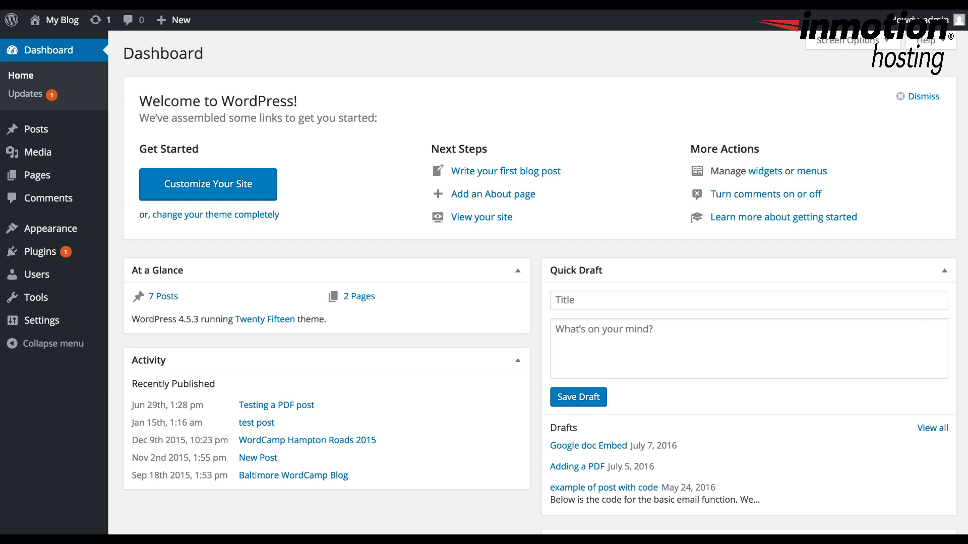
pyautogui.moveTo(71, 139)
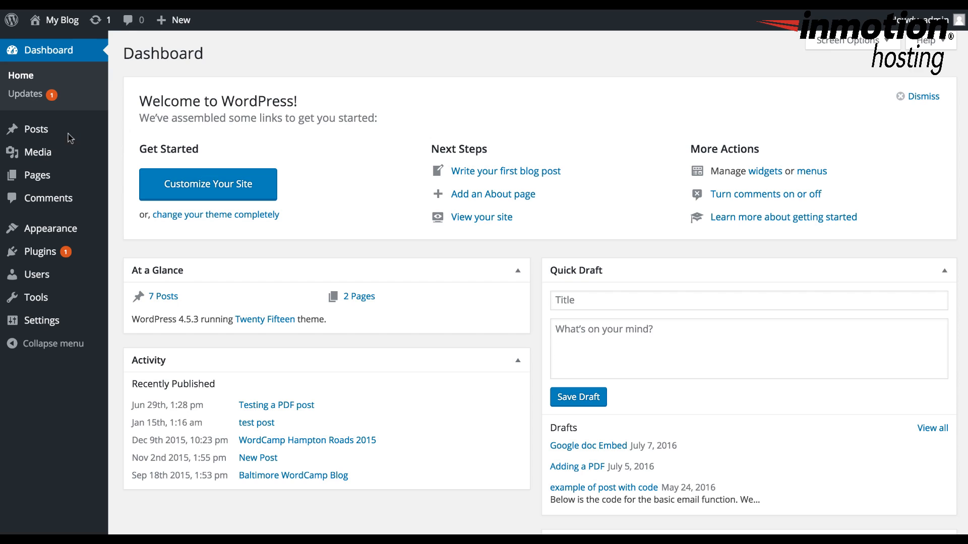
pyautogui.moveTo(33, 140)
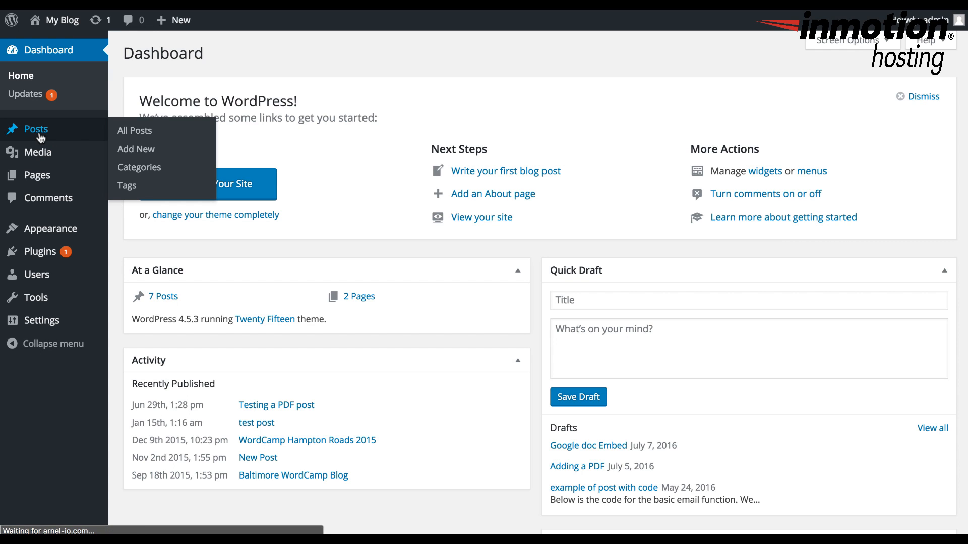
# Step: Open the All Posts list from the Posts menu in the admin sidebar
pyautogui.click(134, 130)
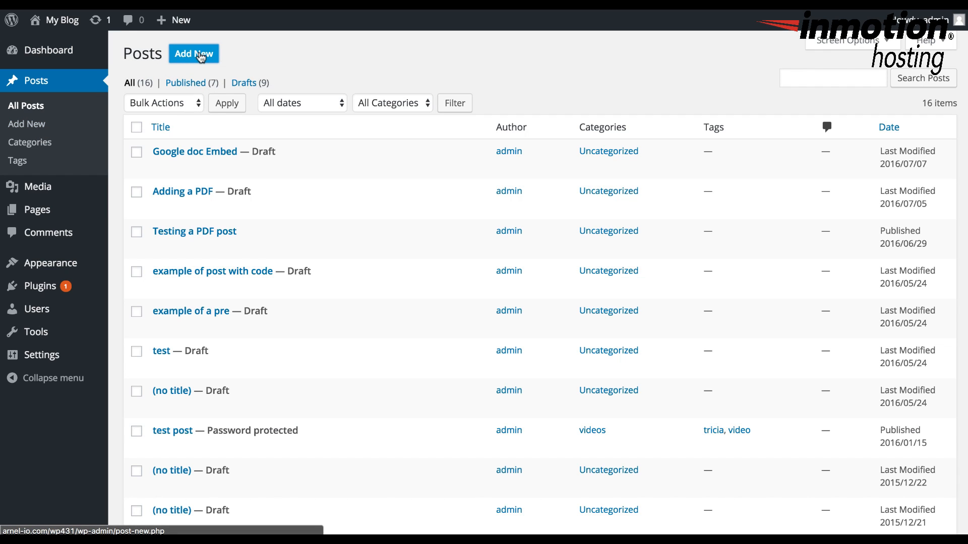
# Step: Add a new post and title it 'Test post'
pyautogui.click(194, 54)
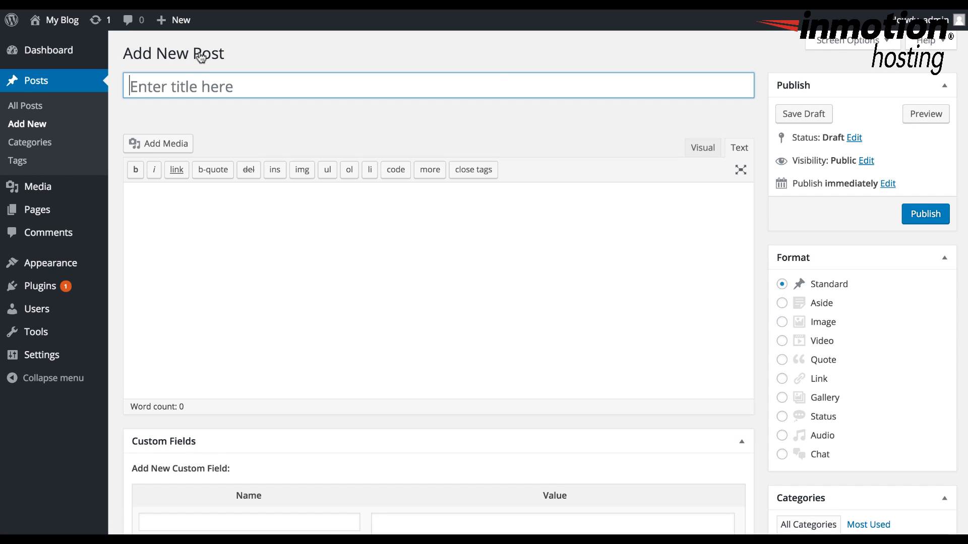
pyautogui.write('T')
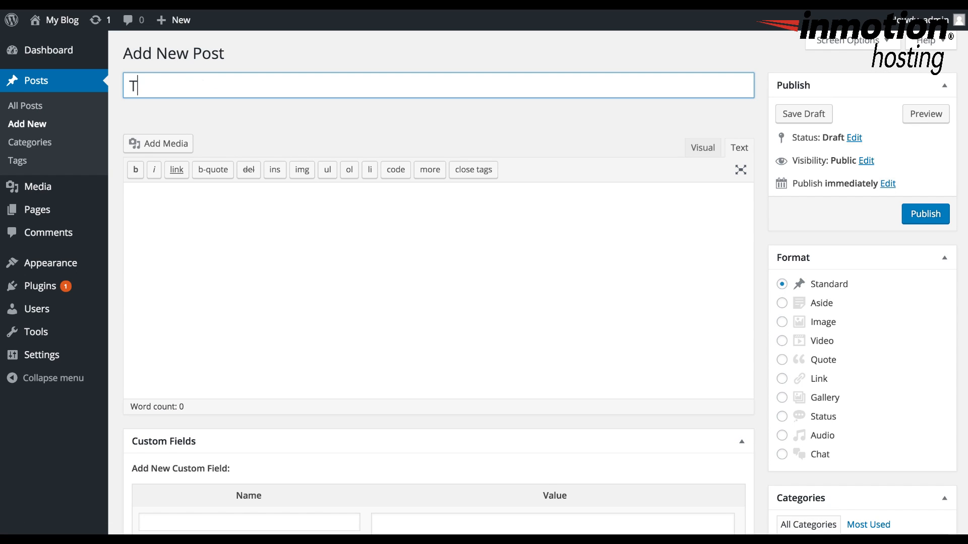
pyautogui.write('est post')
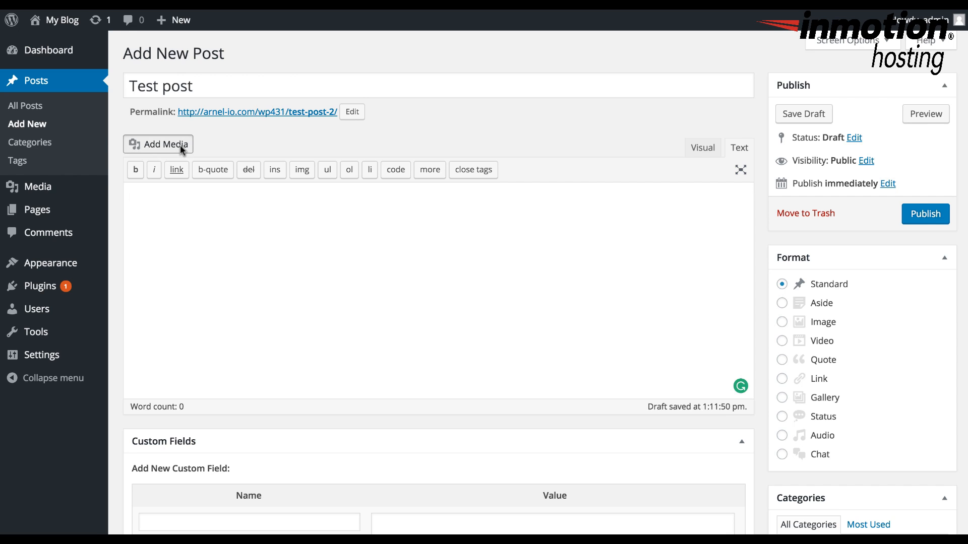
# Step: Choose FountainPlan1.pdf in the Media Library and insert its link into the post
pyautogui.click(161, 145)
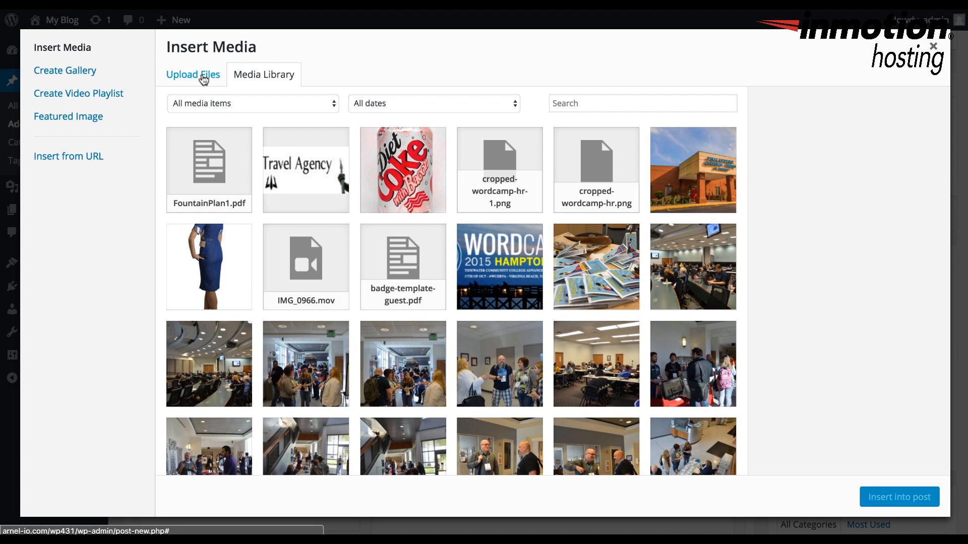
pyautogui.moveTo(202, 81)
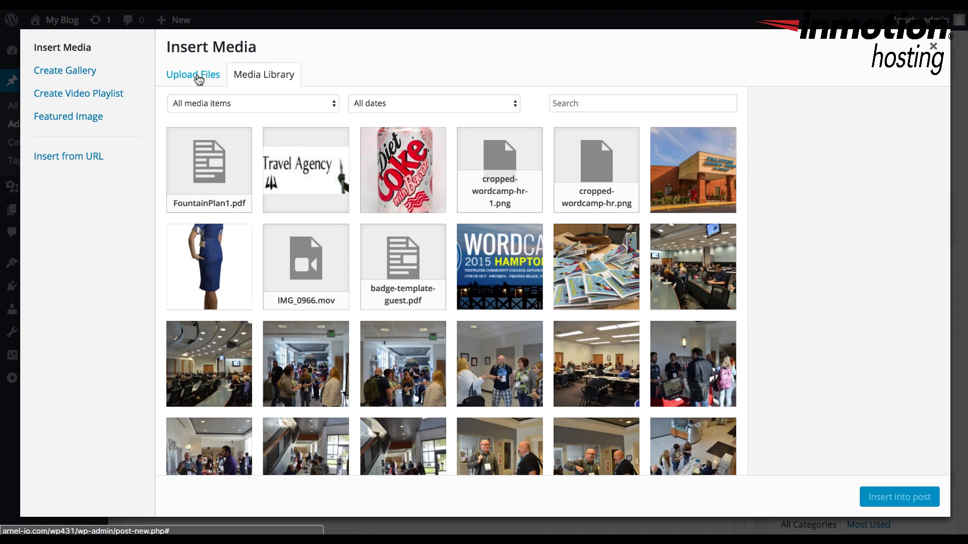
pyautogui.moveTo(218, 195)
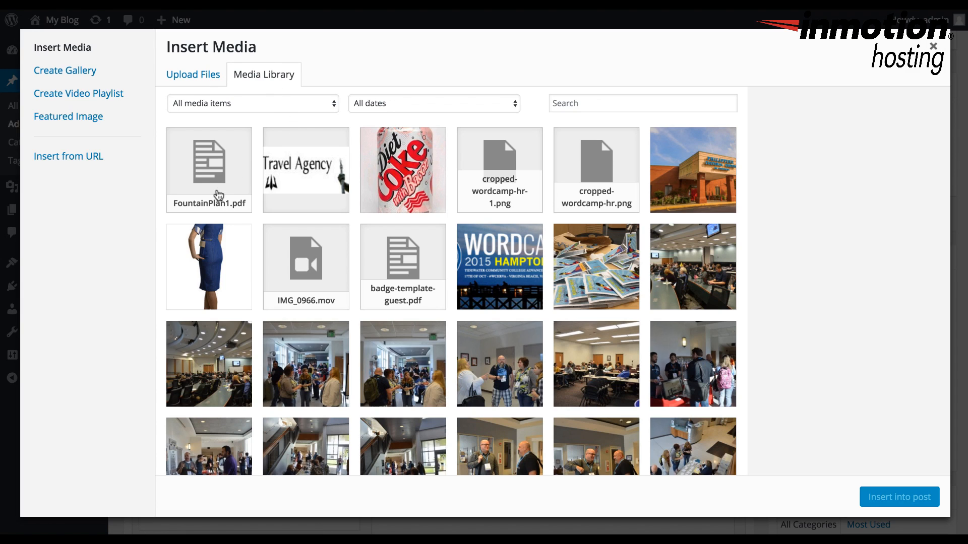
pyautogui.moveTo(197, 176)
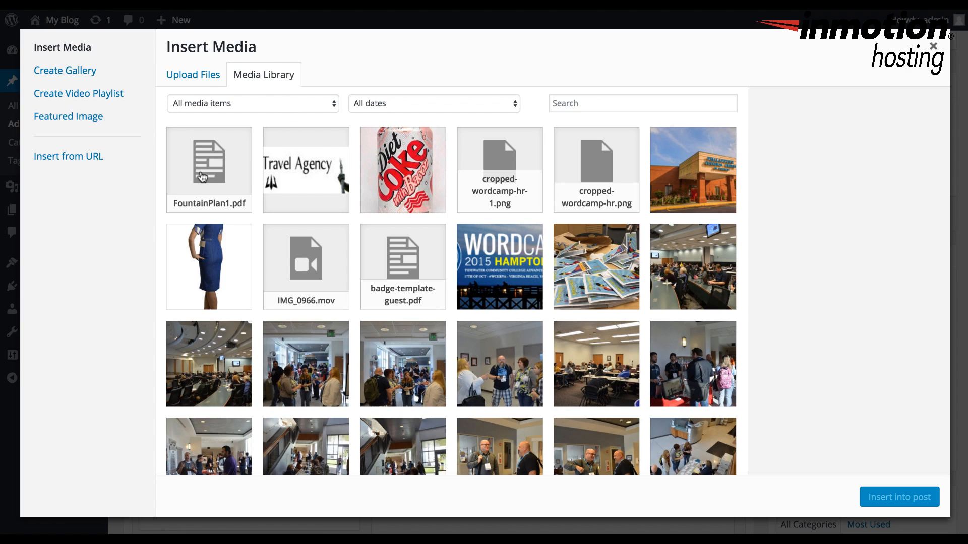
pyautogui.click(204, 173)
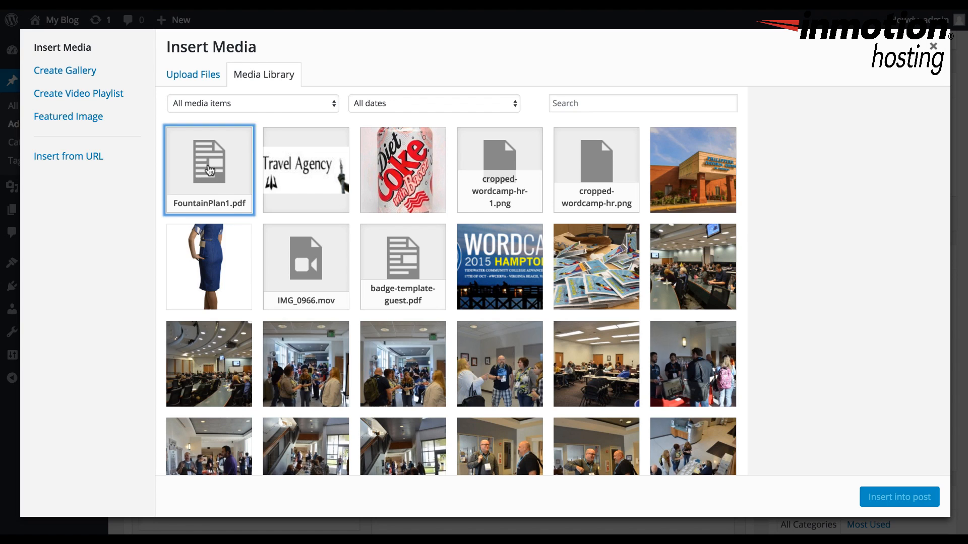
pyautogui.click(208, 166)
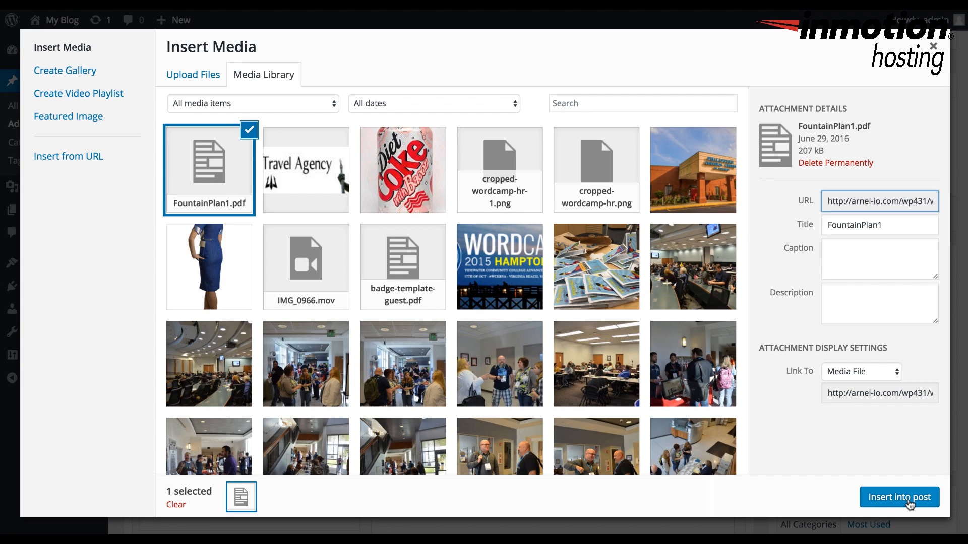
pyautogui.click(899, 497)
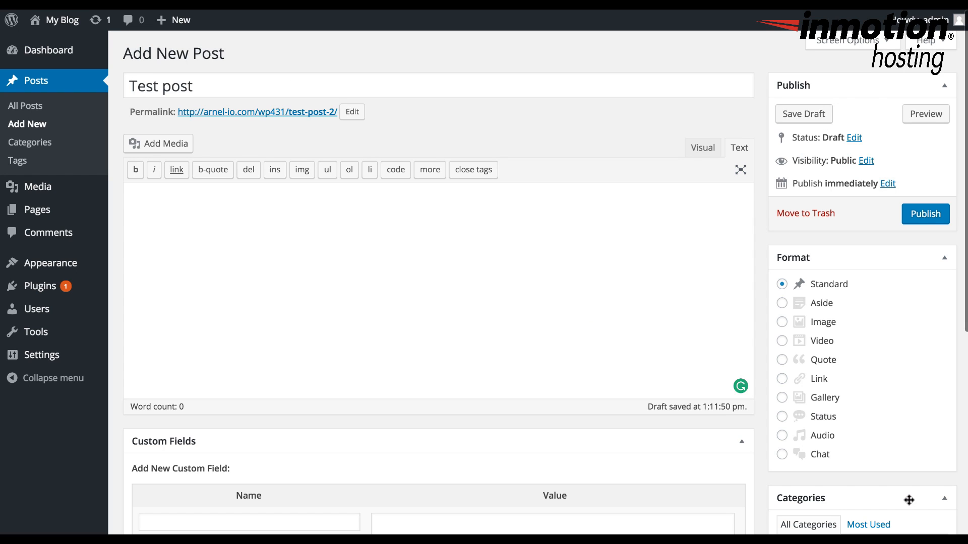
# Step: Add the FountainPlan1 PDF anchor HTML and switch the editor to Visual view
pyautogui.write('<a href="http://arnel-io.com/wp431/wp-content/uploads/2016/06/FountainPlan1.pdf">FountainPlan1</a>')
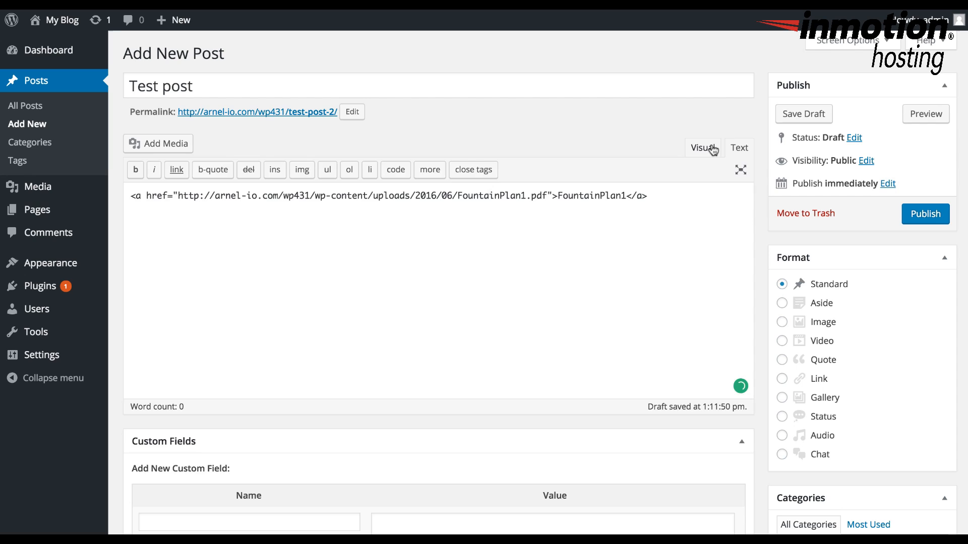
pyautogui.click(702, 148)
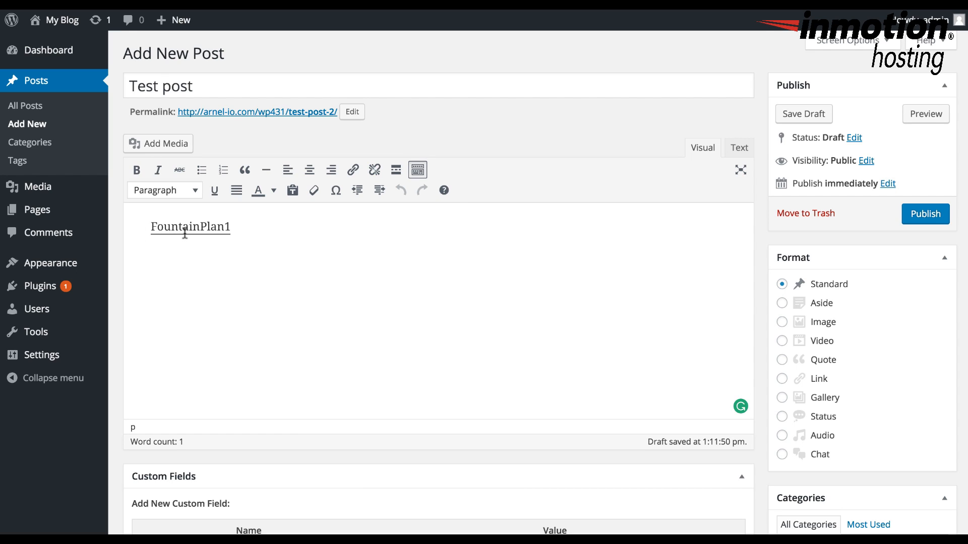
pyautogui.moveTo(538, 339)
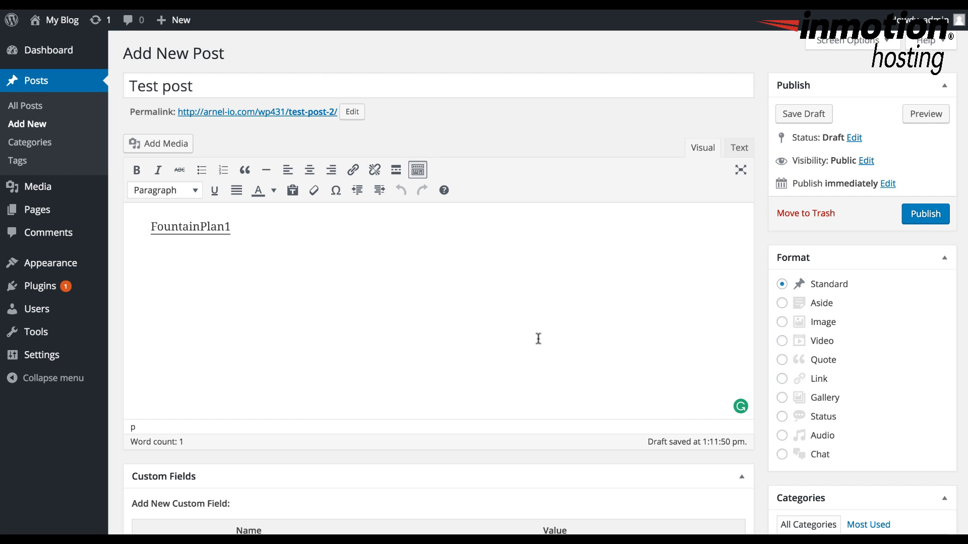
pyautogui.moveTo(493, 323)
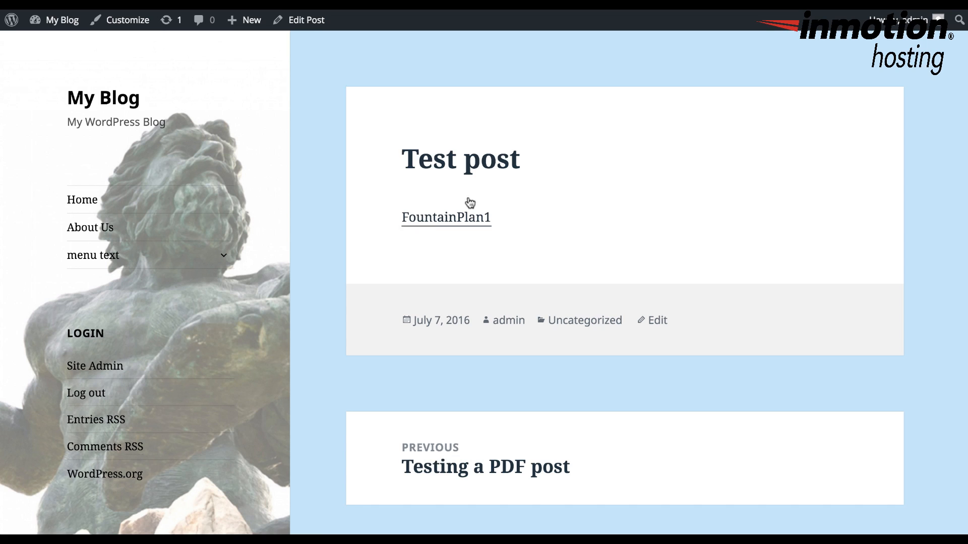
pyautogui.moveTo(482, 218)
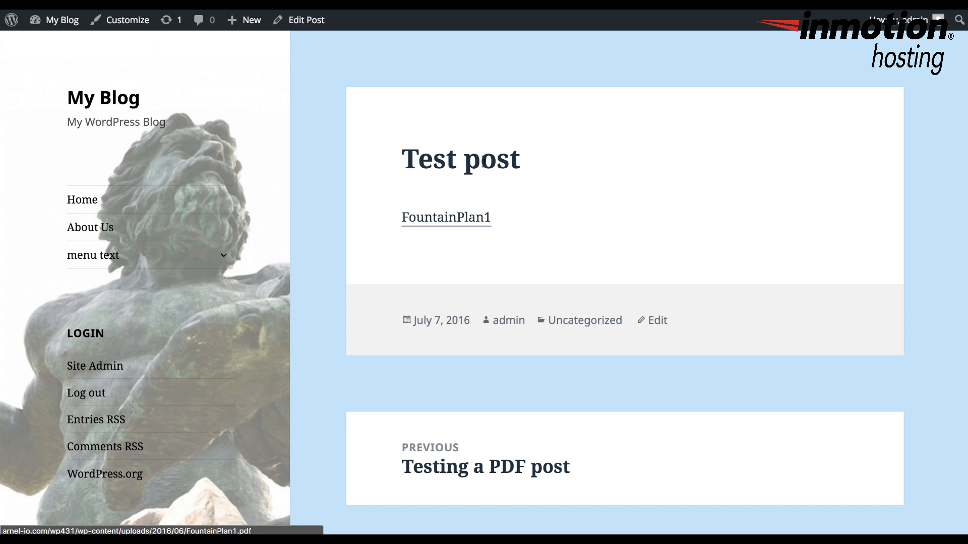
pyautogui.moveTo(533, 234)
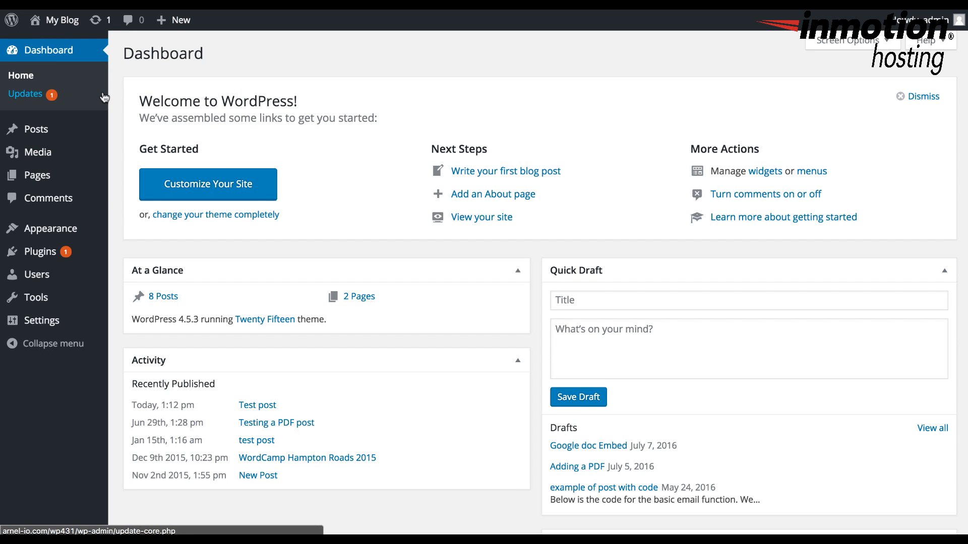
pyautogui.moveTo(35, 129)
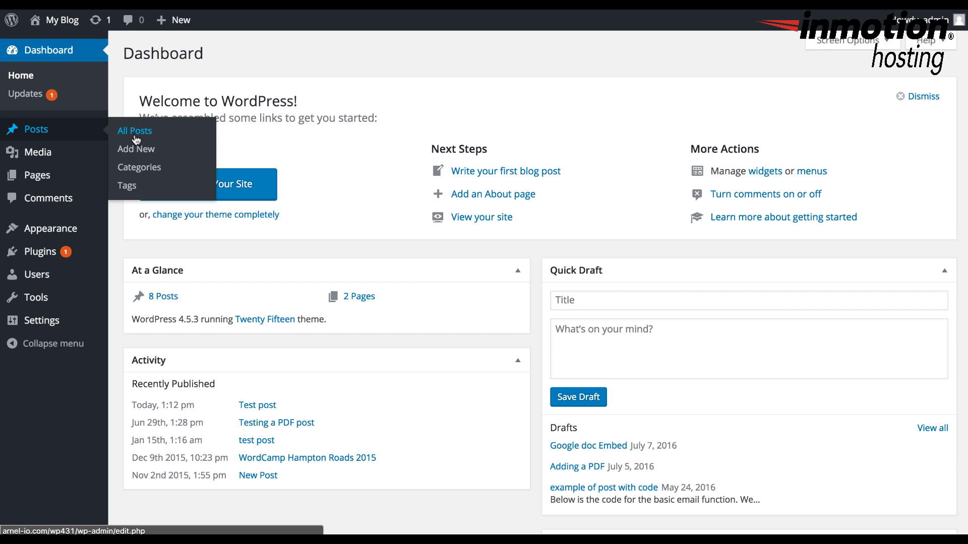
# Step: Reopen 'Test post' from All Posts and check the FountainPlan1 link's target URL
pyautogui.click(134, 130)
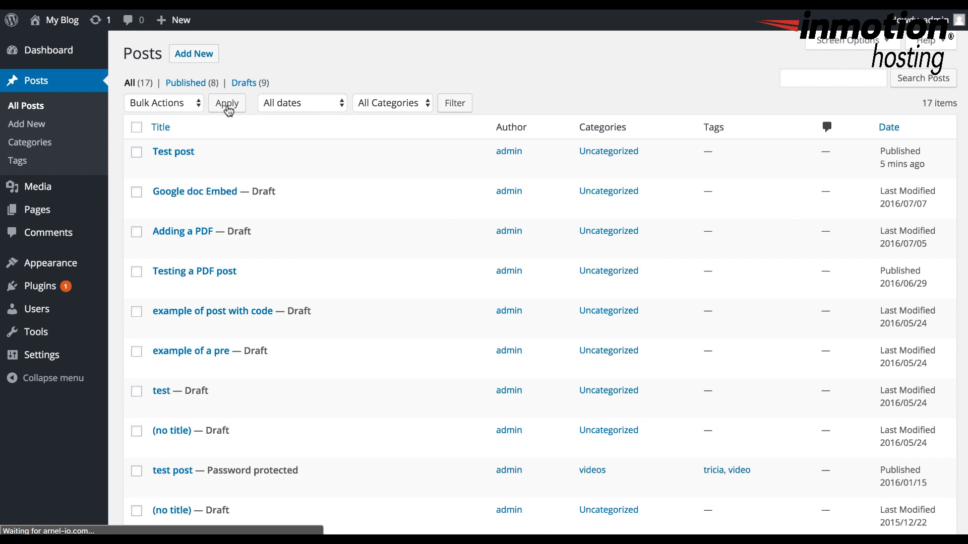
pyautogui.moveTo(176, 159)
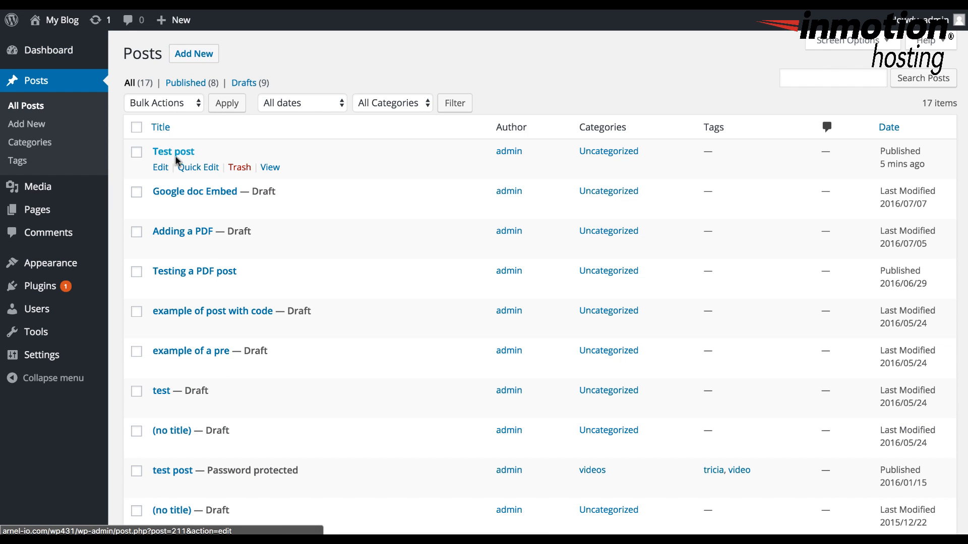
pyautogui.click(173, 151)
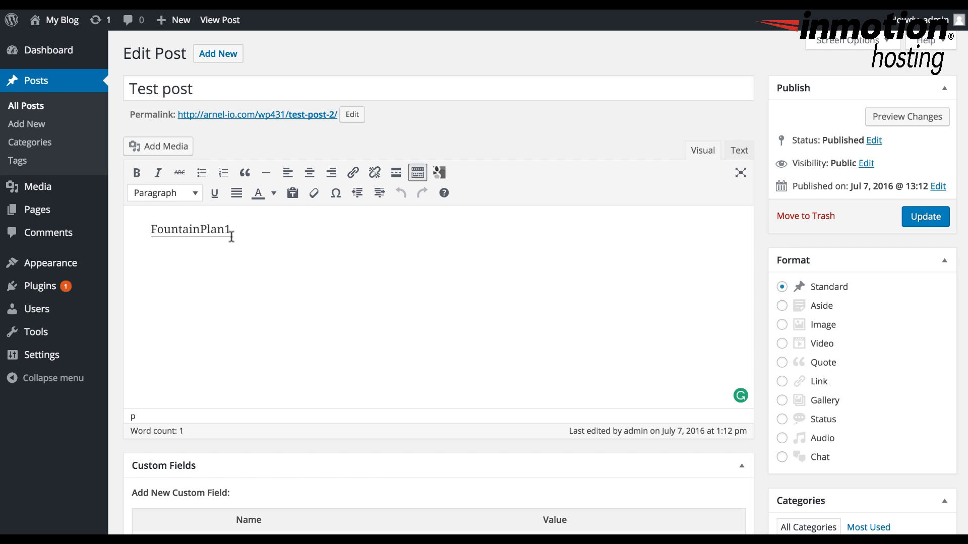
pyautogui.click(352, 173)
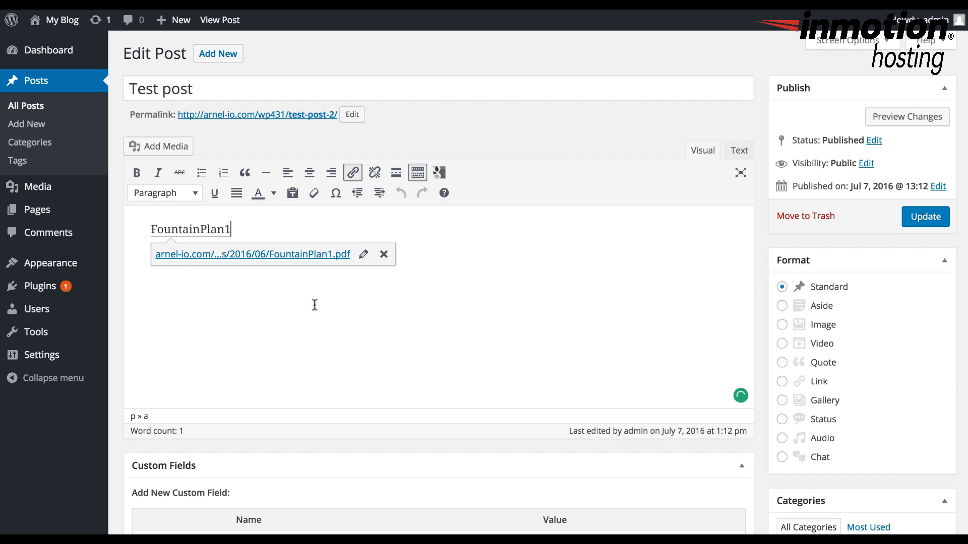
pyautogui.click(375, 173)
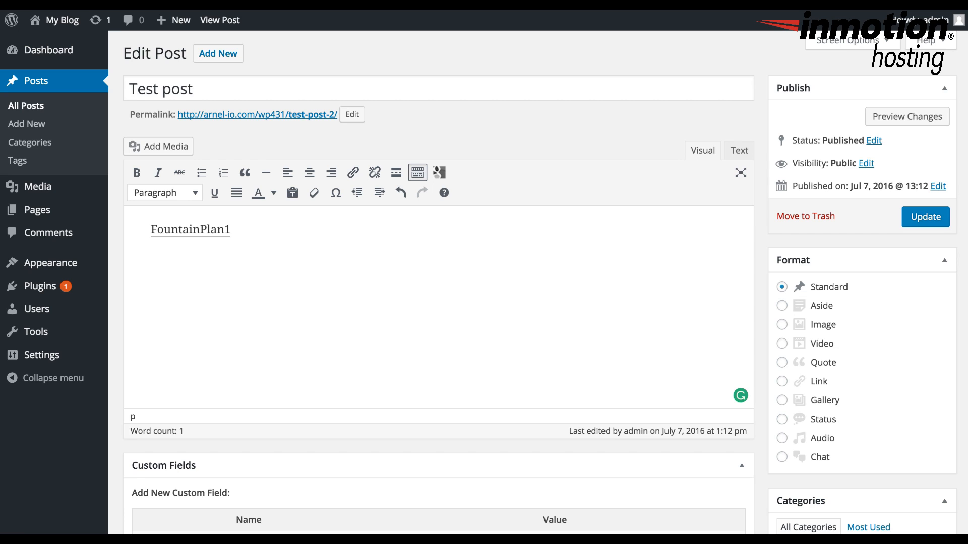
pyautogui.moveTo(178, 150)
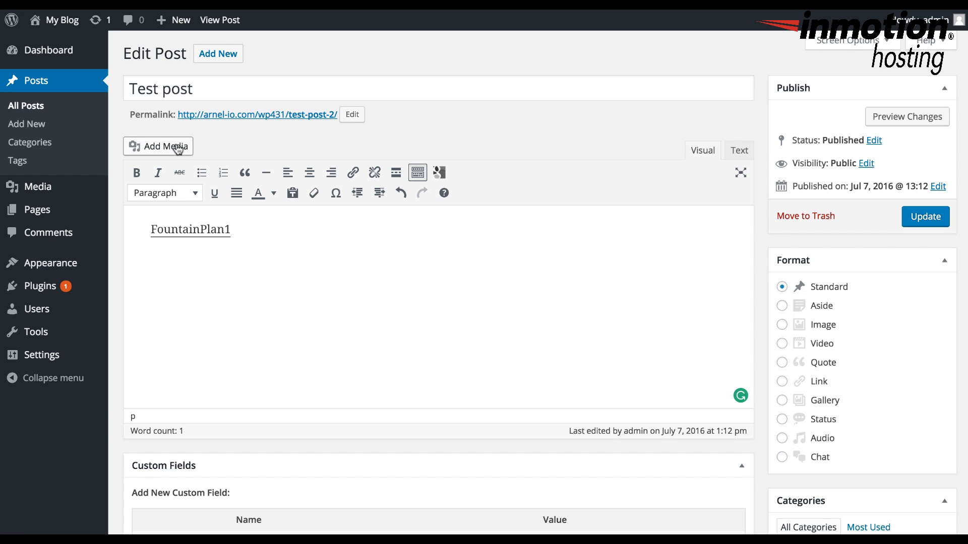
# Step: Insert FountainPlan1.pdf from the Media Library as a gview embed below the link
pyautogui.click(158, 146)
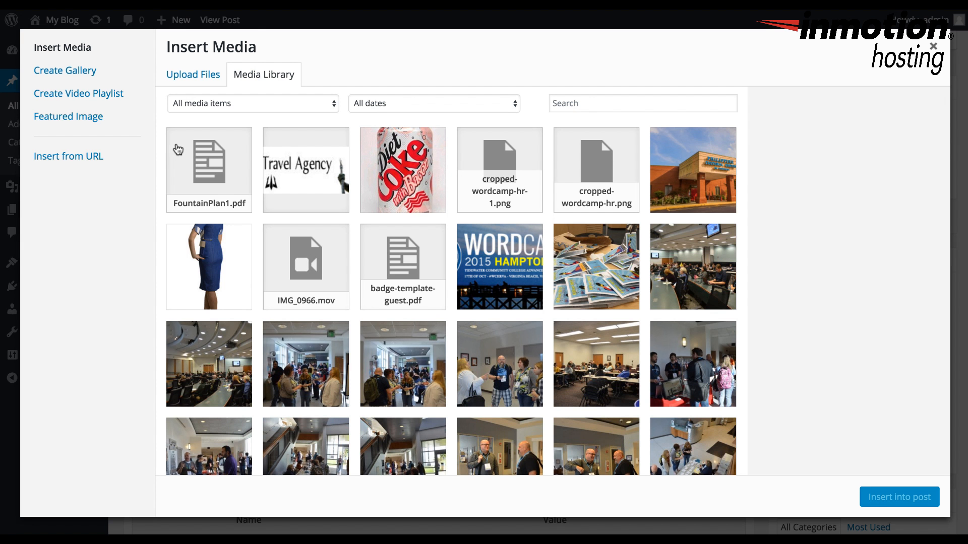
pyautogui.moveTo(206, 162)
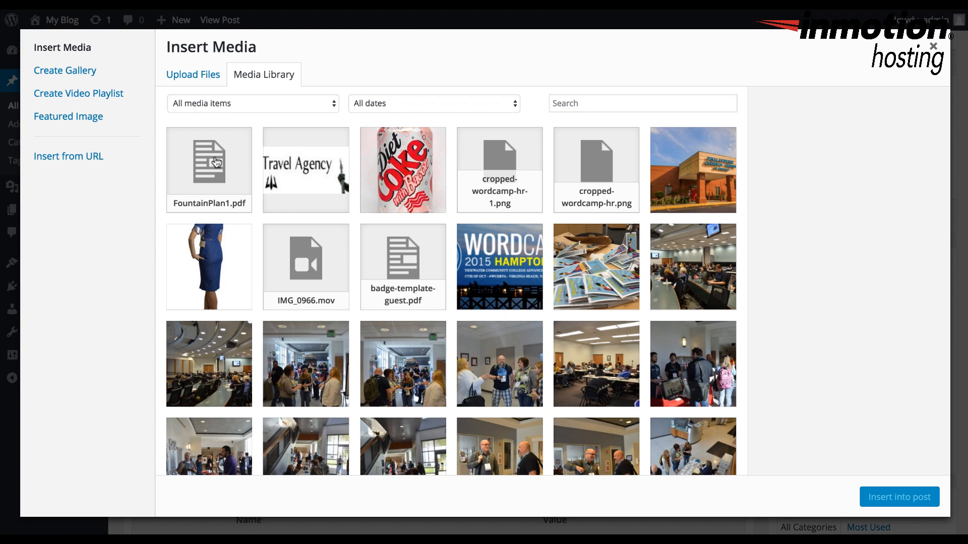
pyautogui.click(208, 166)
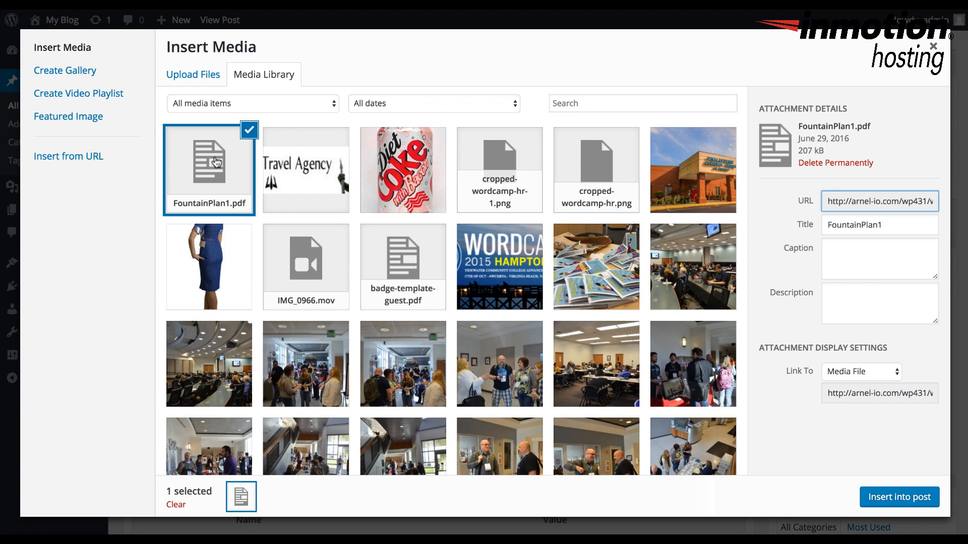
pyautogui.moveTo(461, 431)
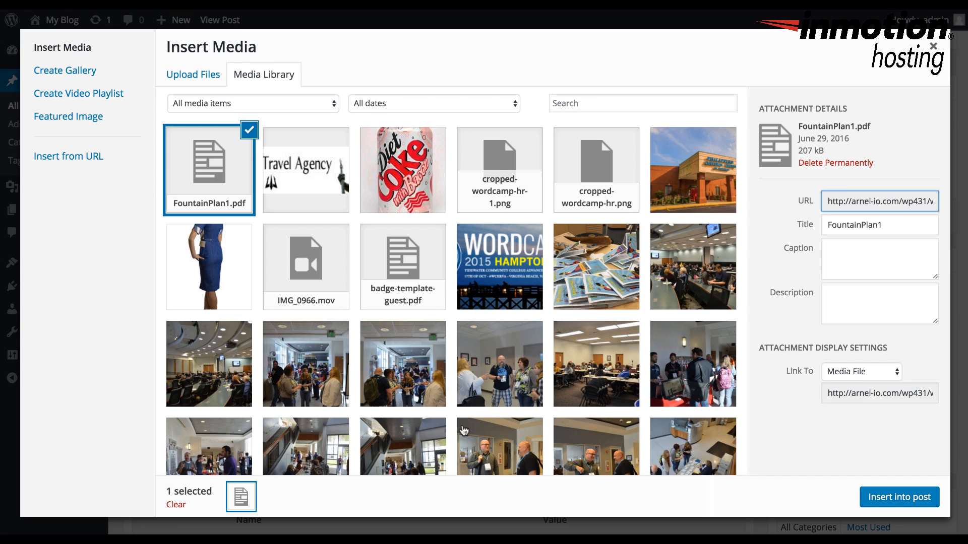
pyautogui.moveTo(474, 211)
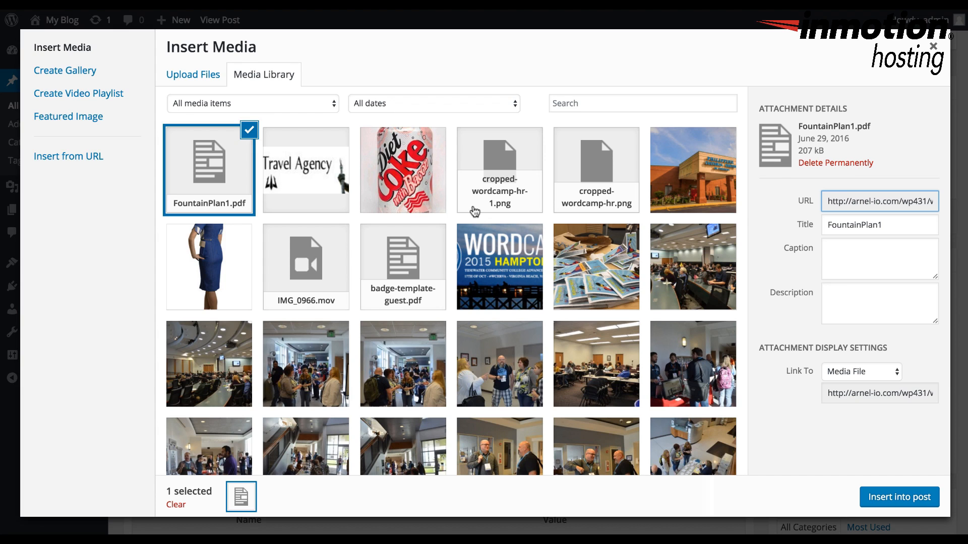
pyautogui.moveTo(899, 497)
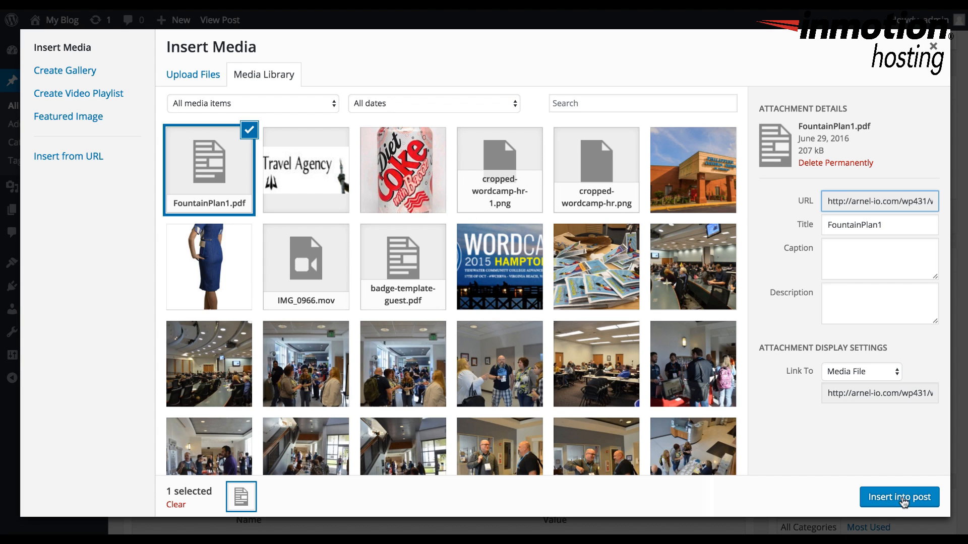
pyautogui.click(900, 497)
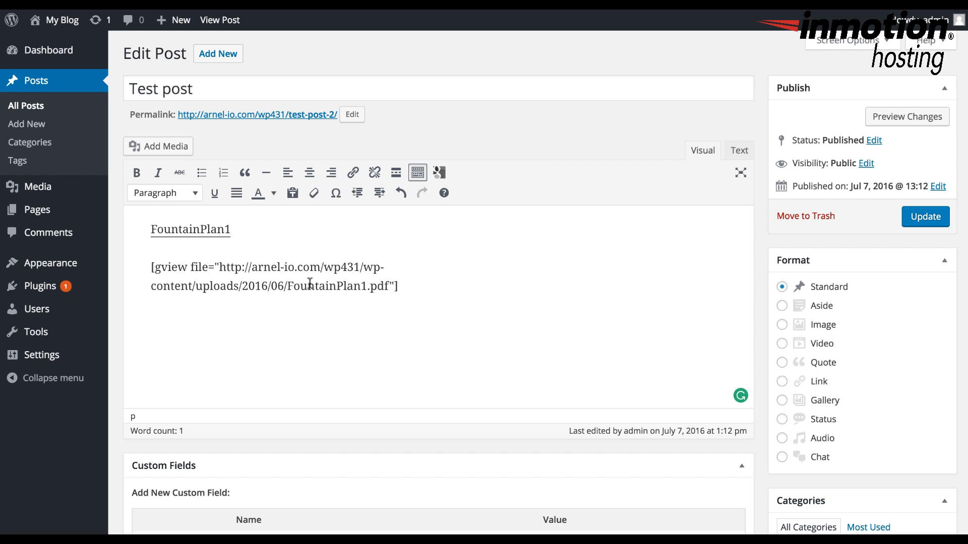
# Step: Update the published Test post to save the gview shortcode
pyautogui.click(925, 217)
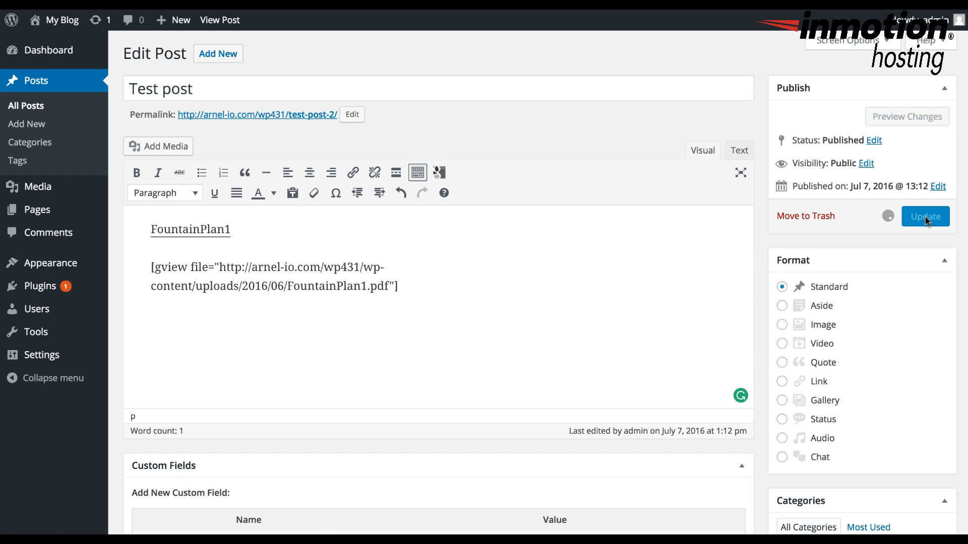
pyautogui.click(926, 216)
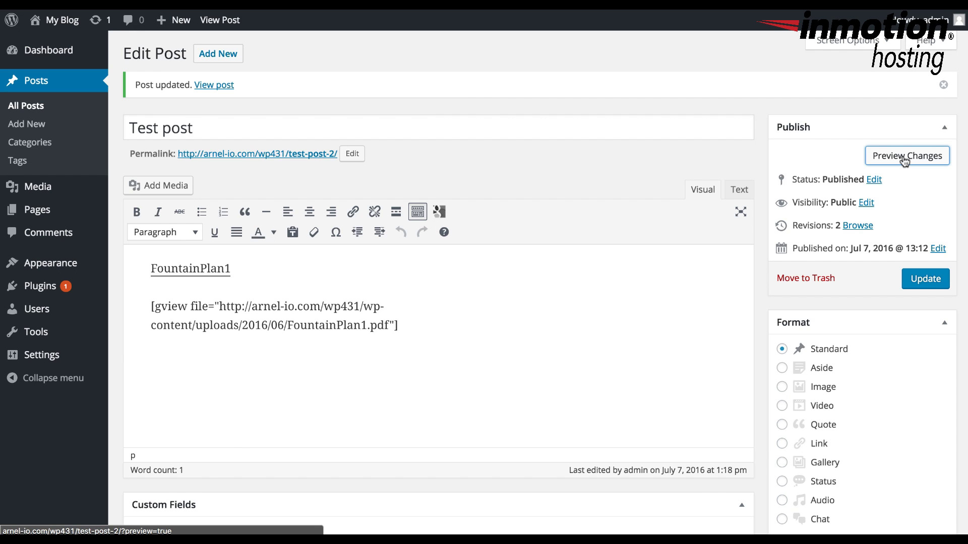
# Step: Preview the updated Test post and scroll through the embedded PDF viewer to its Download link
pyautogui.click(907, 155)
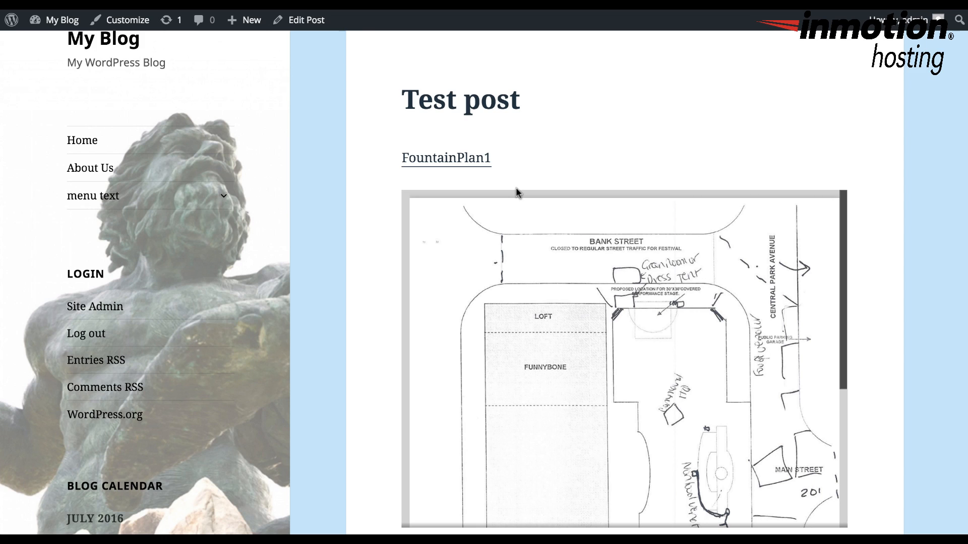
pyautogui.moveTo(472, 163)
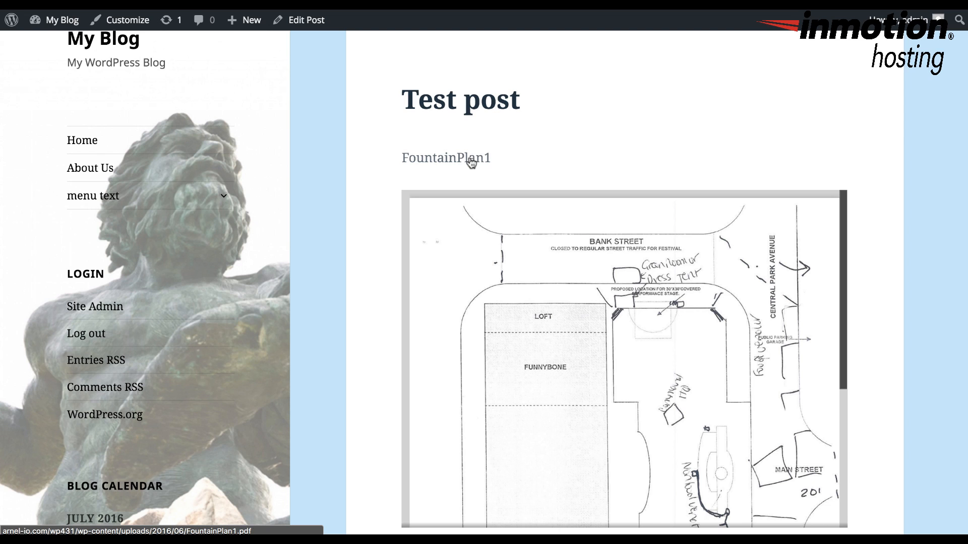
pyautogui.moveTo(529, 164)
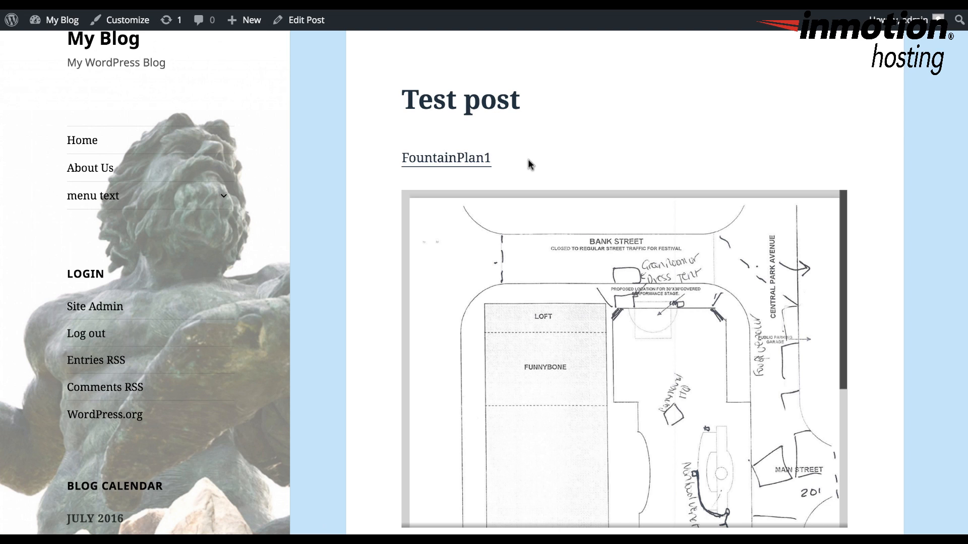
pyautogui.scroll(-3)
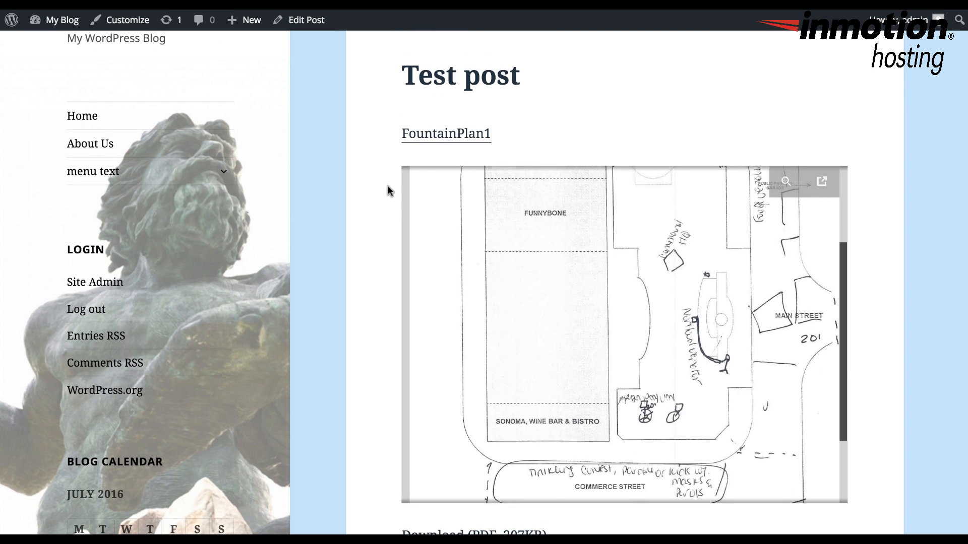
pyautogui.scroll(-3)
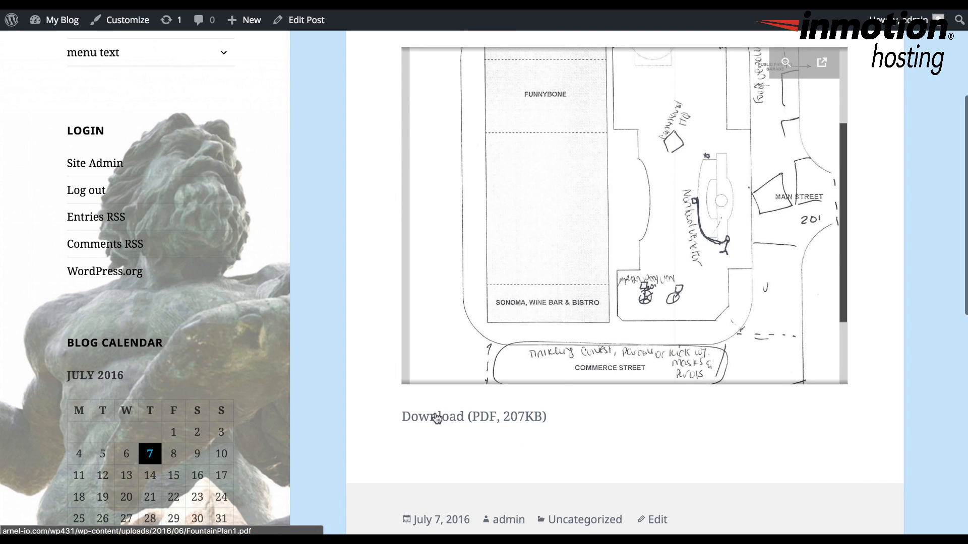
pyautogui.moveTo(467, 417)
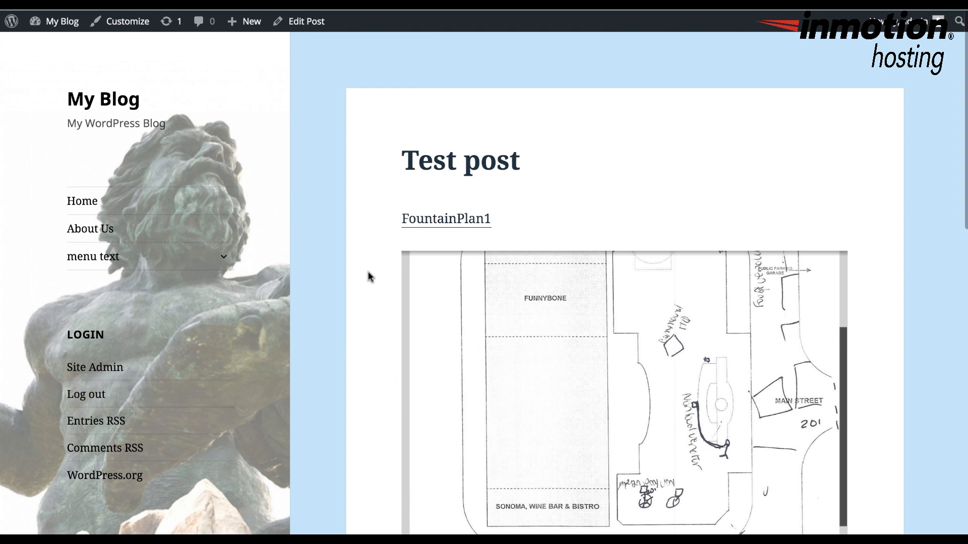
pyautogui.scroll(-3)
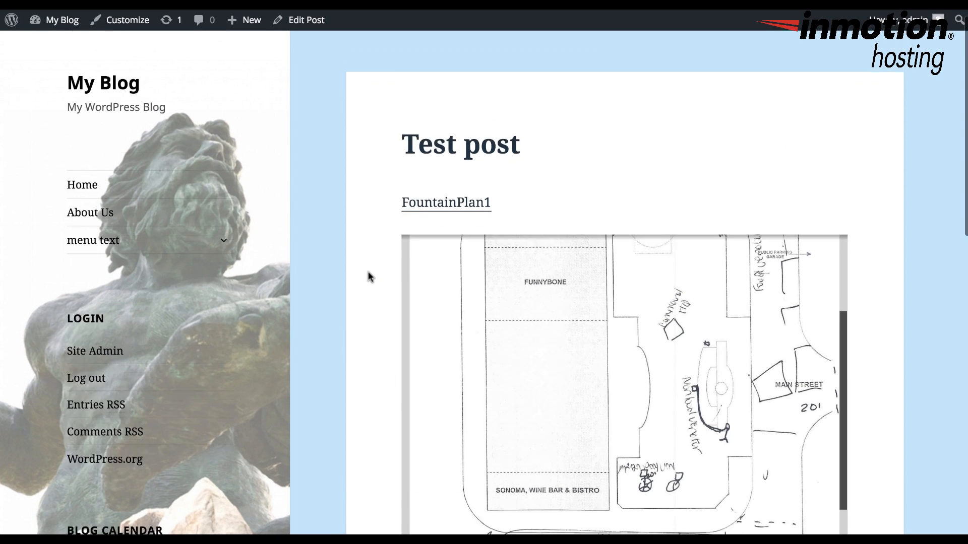
pyautogui.scroll(-3)
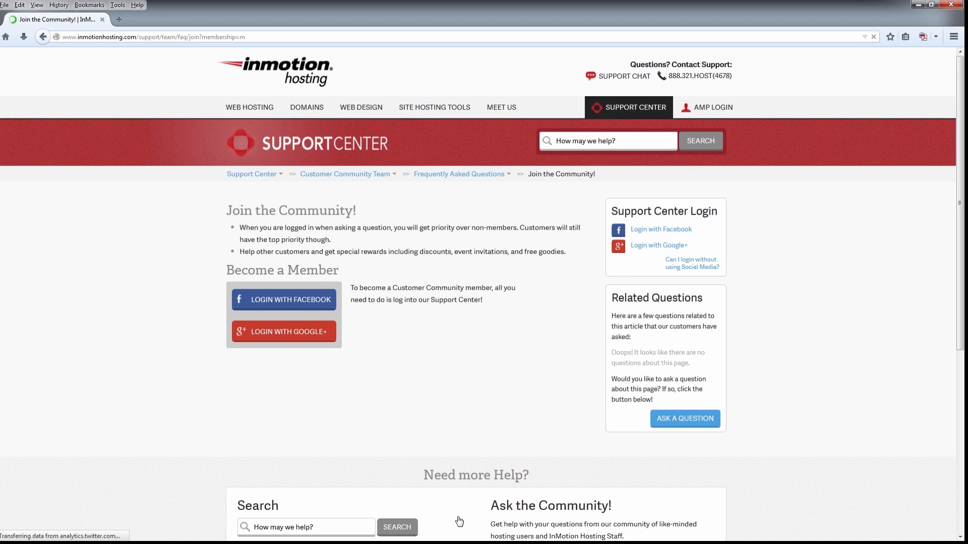
# Step: Follow the Support Center breadcrumb link to the InMotion Hosting Support Center home page
pyautogui.click(251, 173)
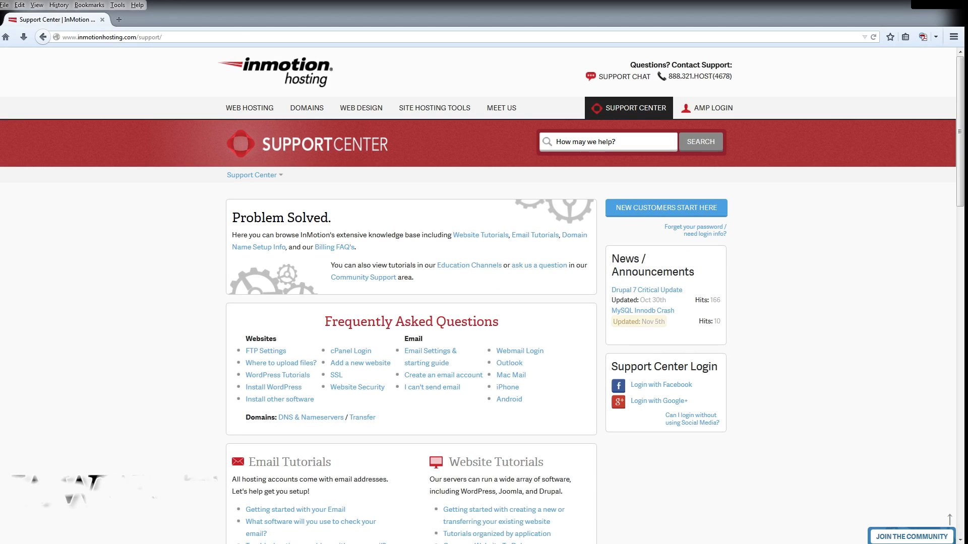